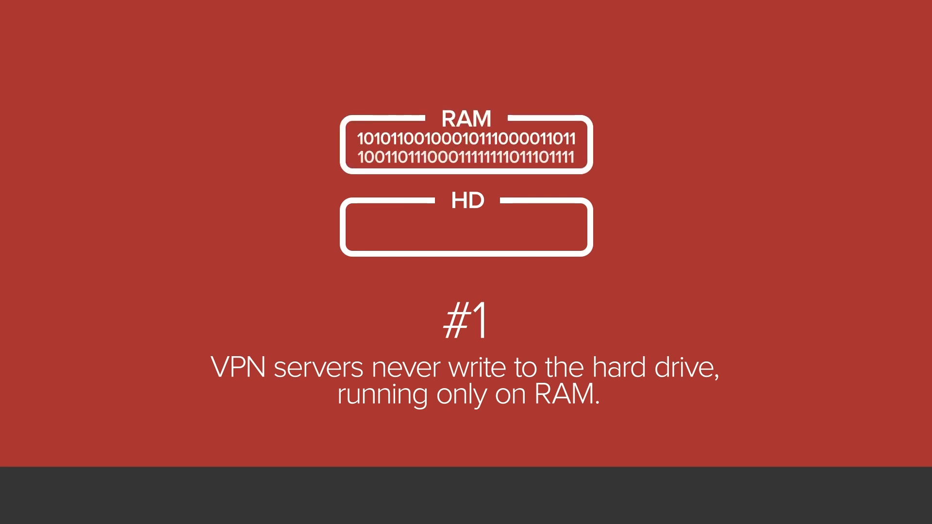
{"action": "scroll", "scroll_direction": "down", "scroll_amount": 3}
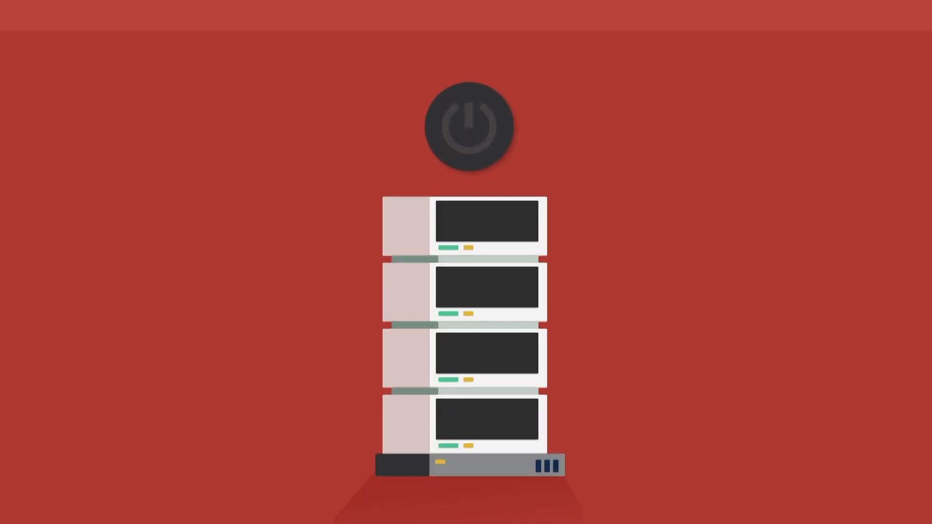
{"action": "left_click", "coordinate": [466, 125]}
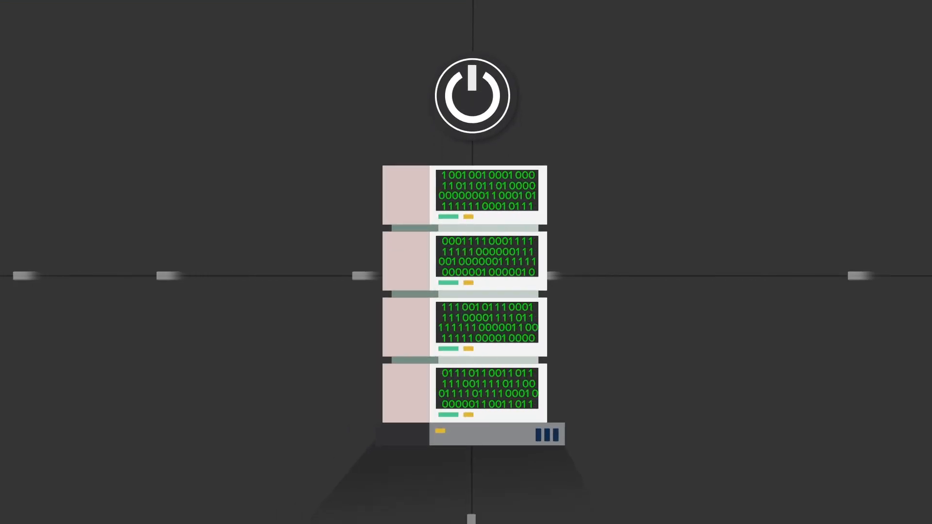
{"action": "left_click", "coordinate": [472, 96]}
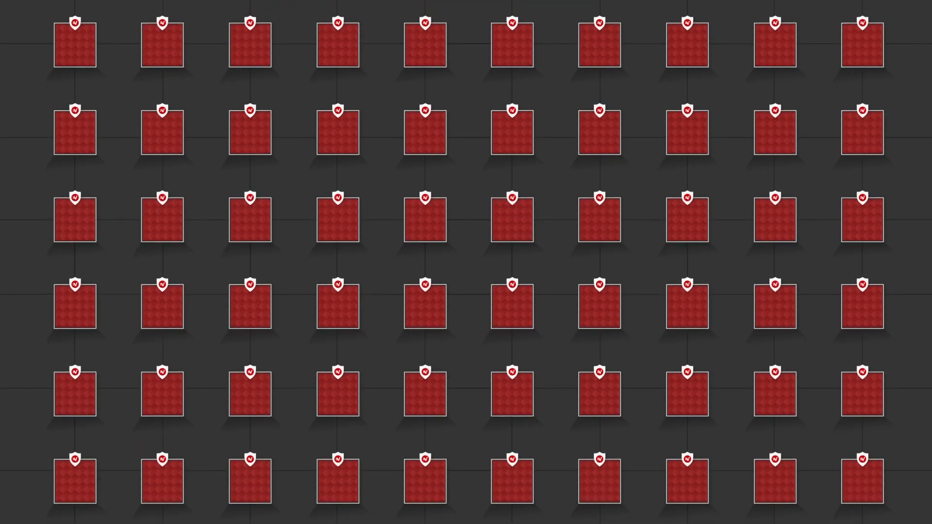
{"action": "scroll", "scroll_direction": "down", "scroll_amount": 3}
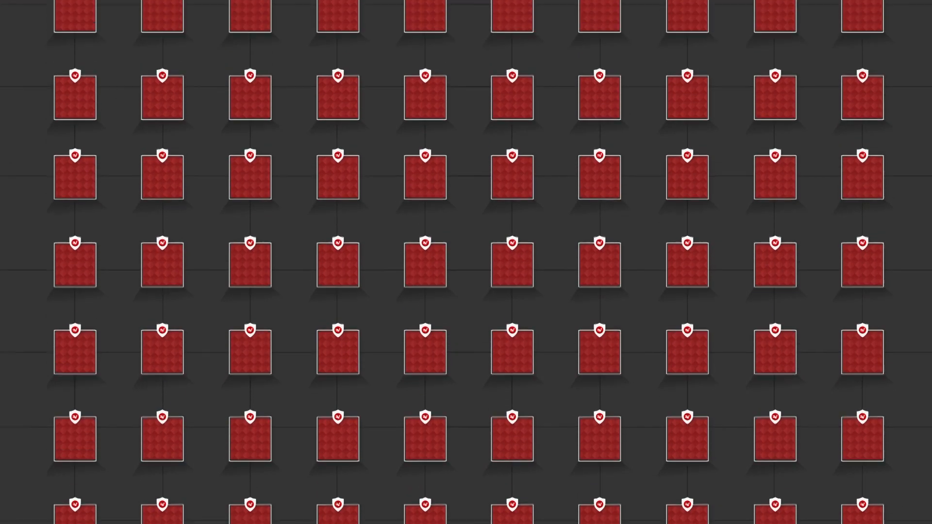